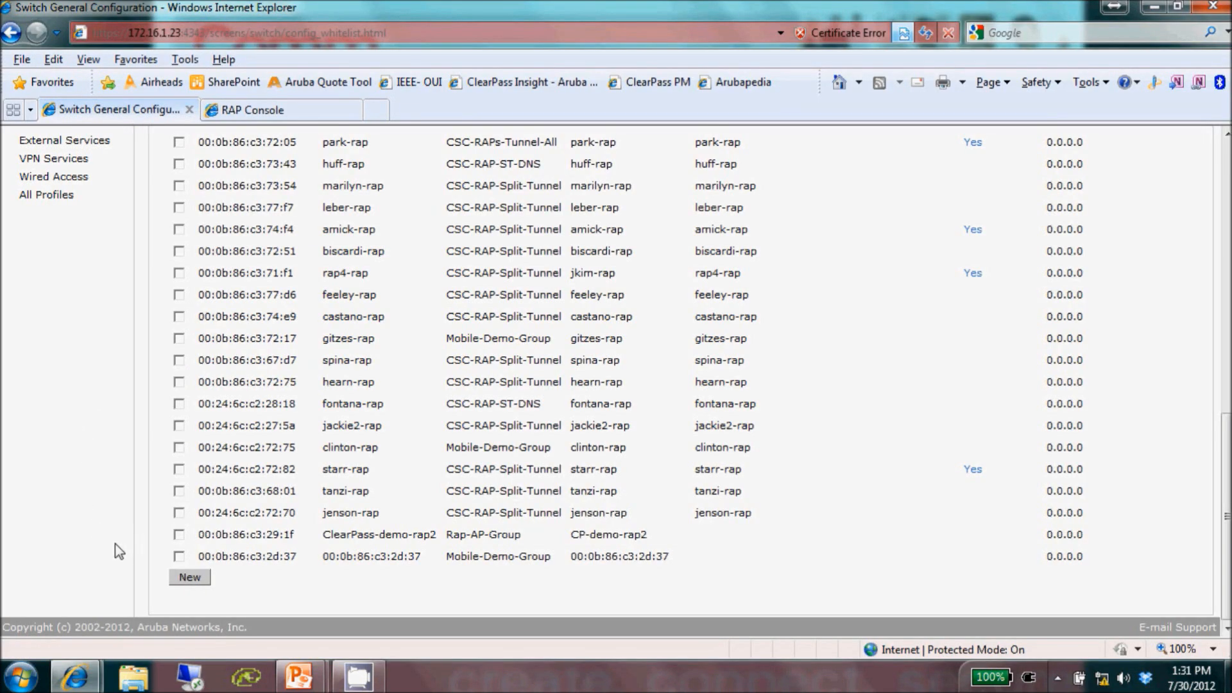
Pick out the new AP's group name, then enter vpn.commsolutions.com as the RAP Console master controller
double_click(248, 557)
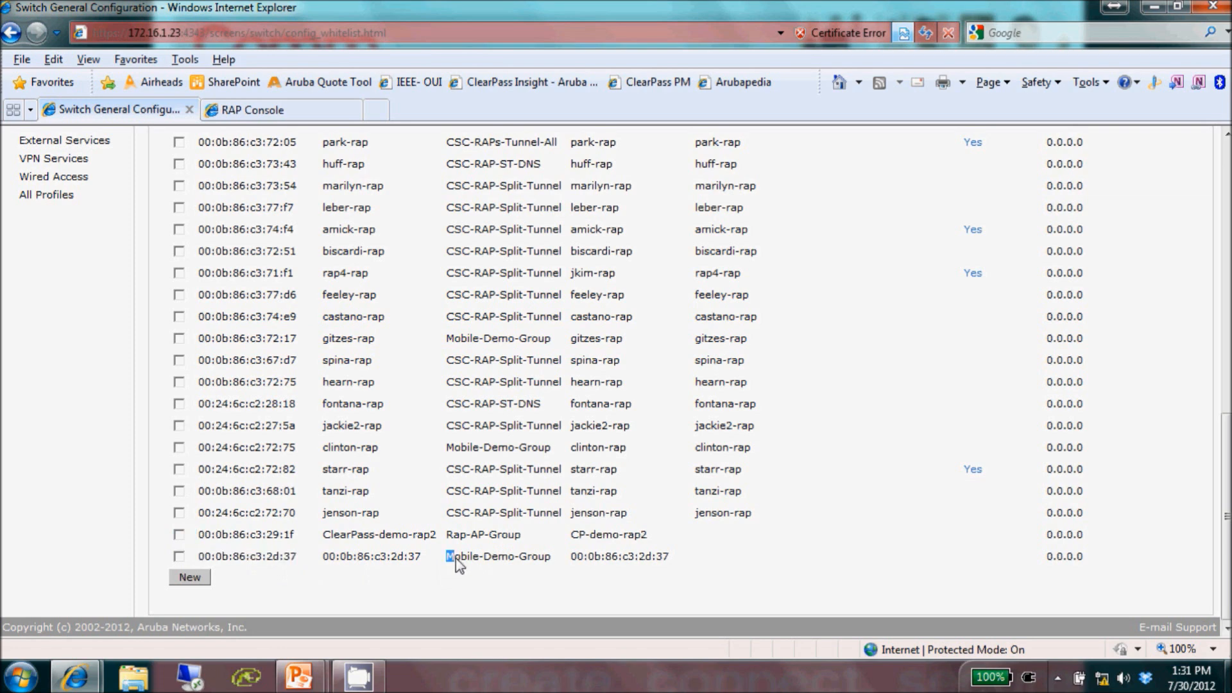
double_click(497, 557)
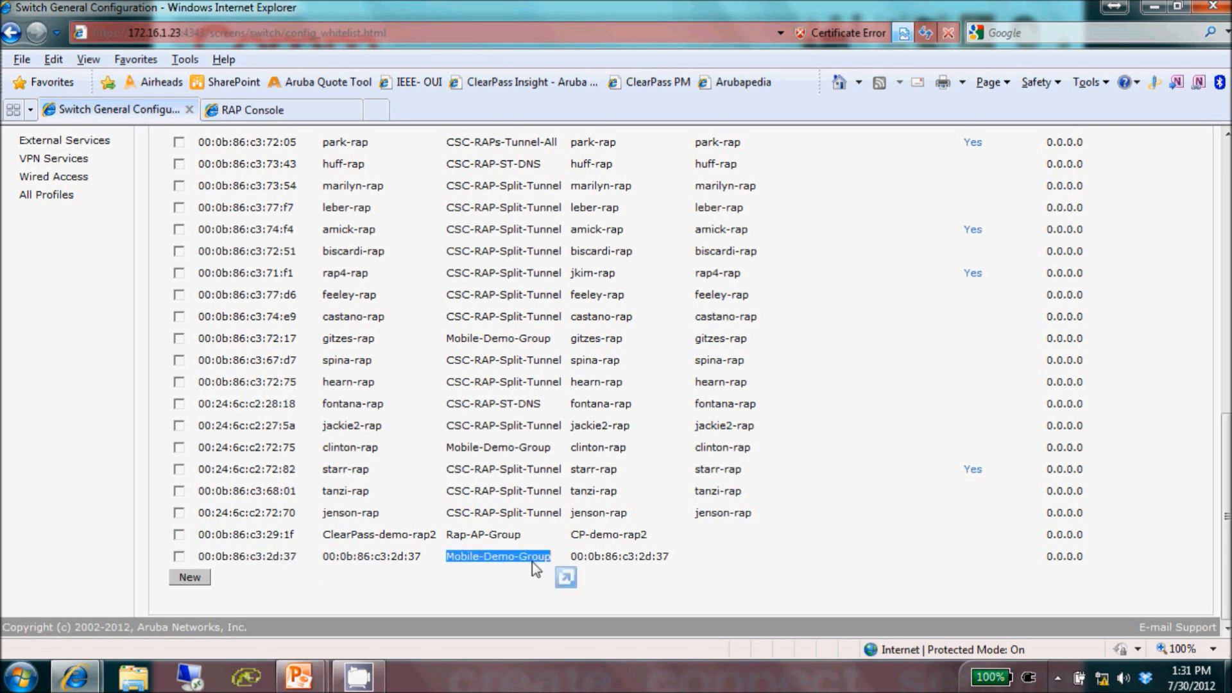
click(275, 109)
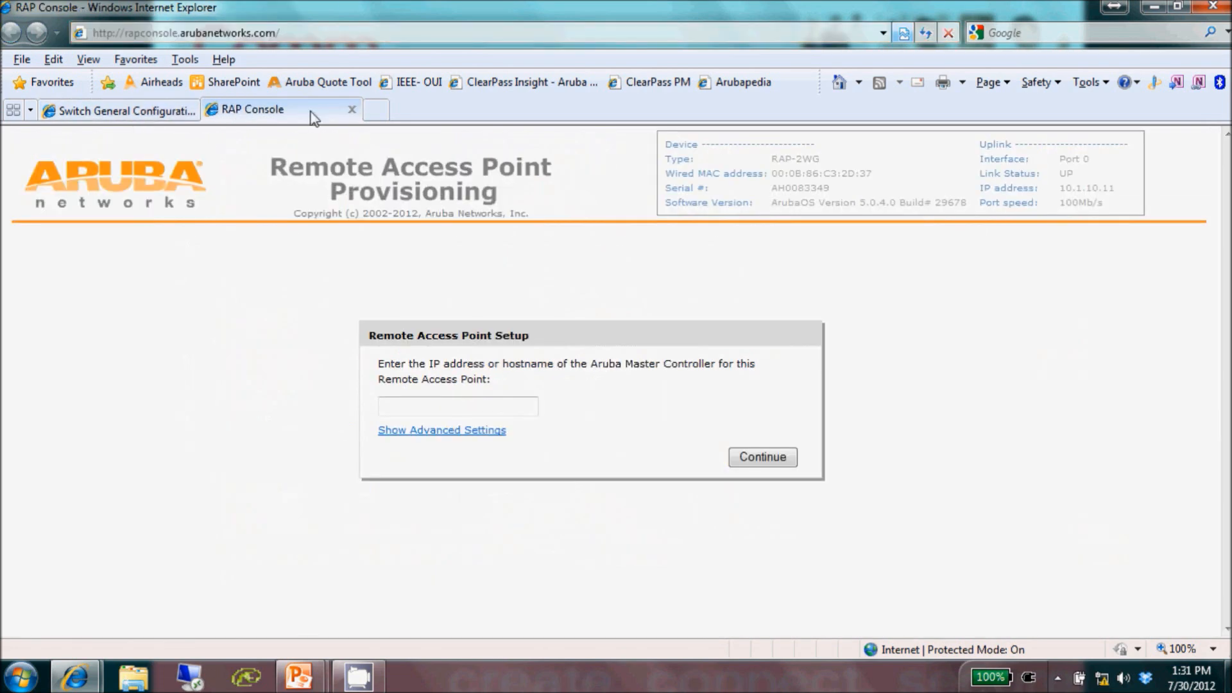
mouse_move(557, 298)
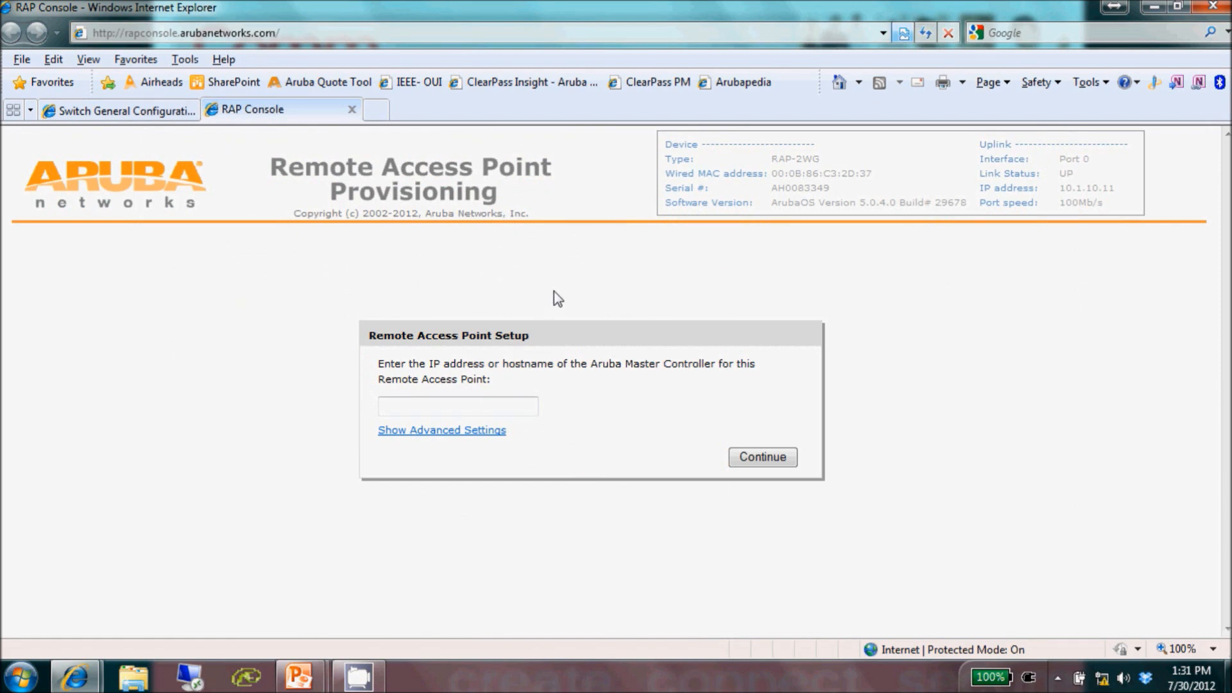
mouse_move(617, 339)
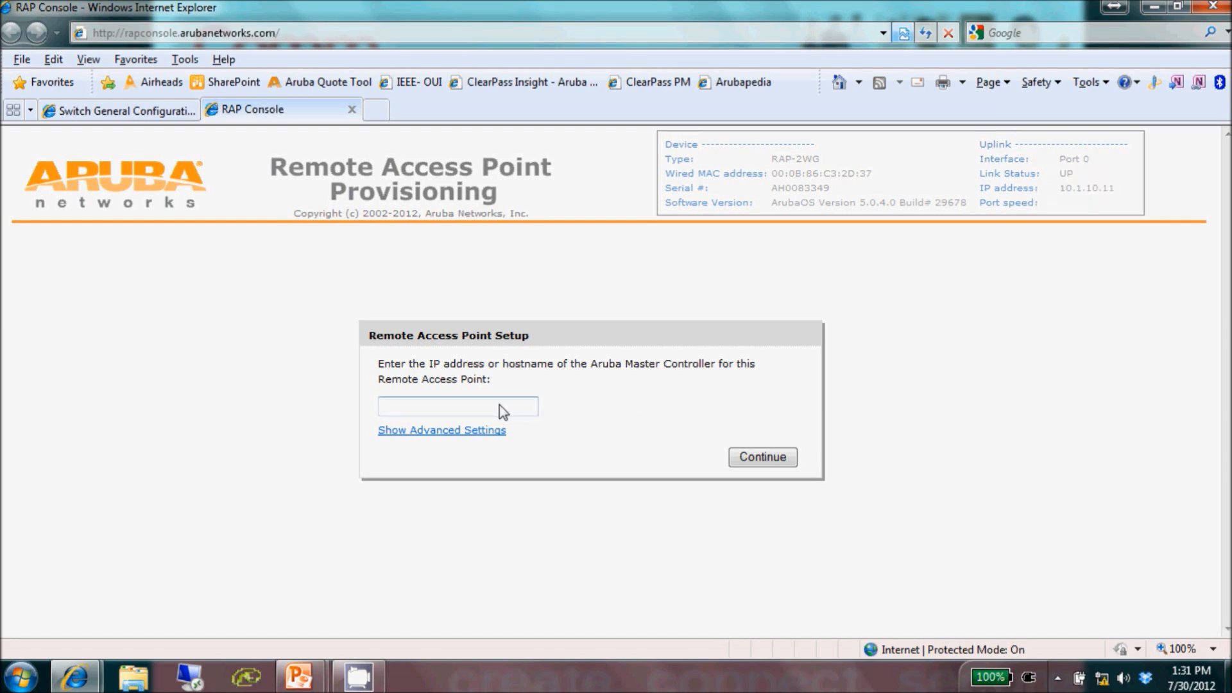
click(458, 406)
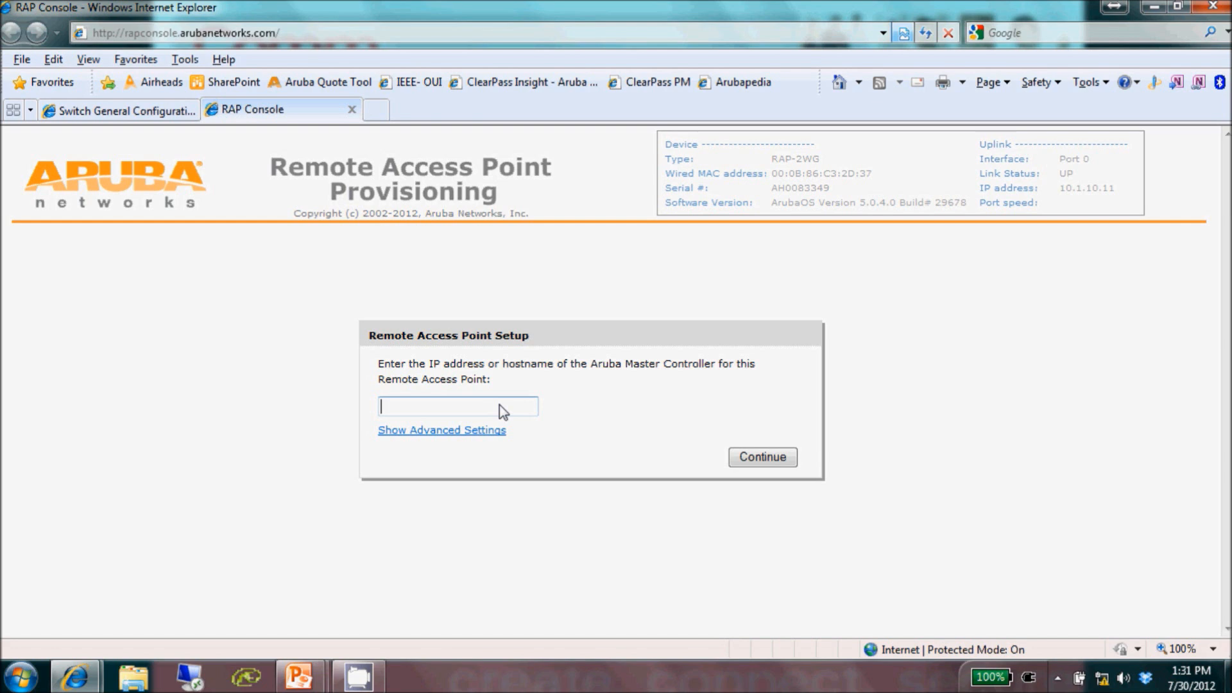
text(vpn.co)
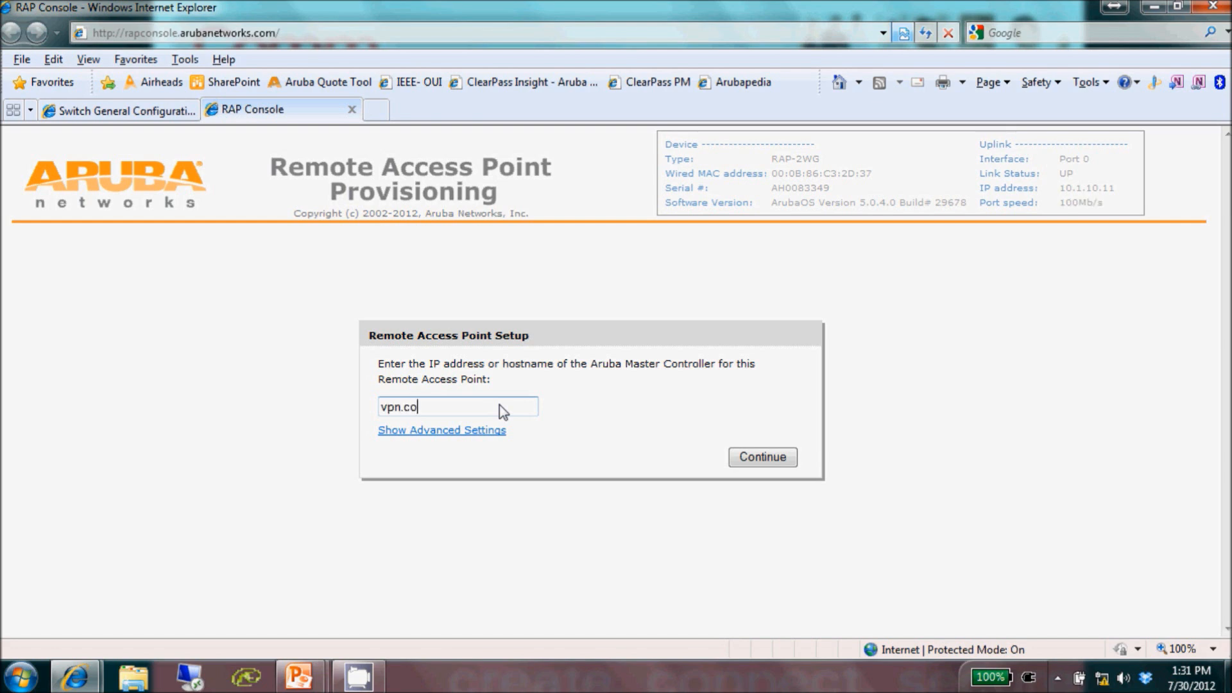
text(mmsolutions.)
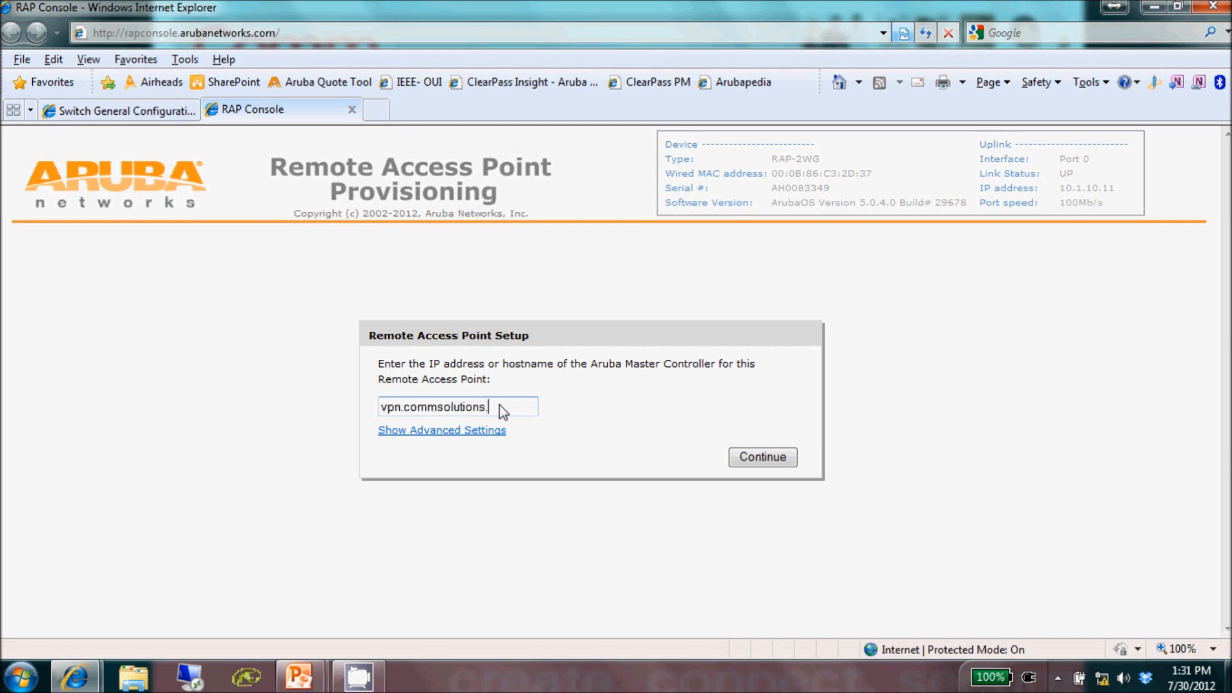
text(com)
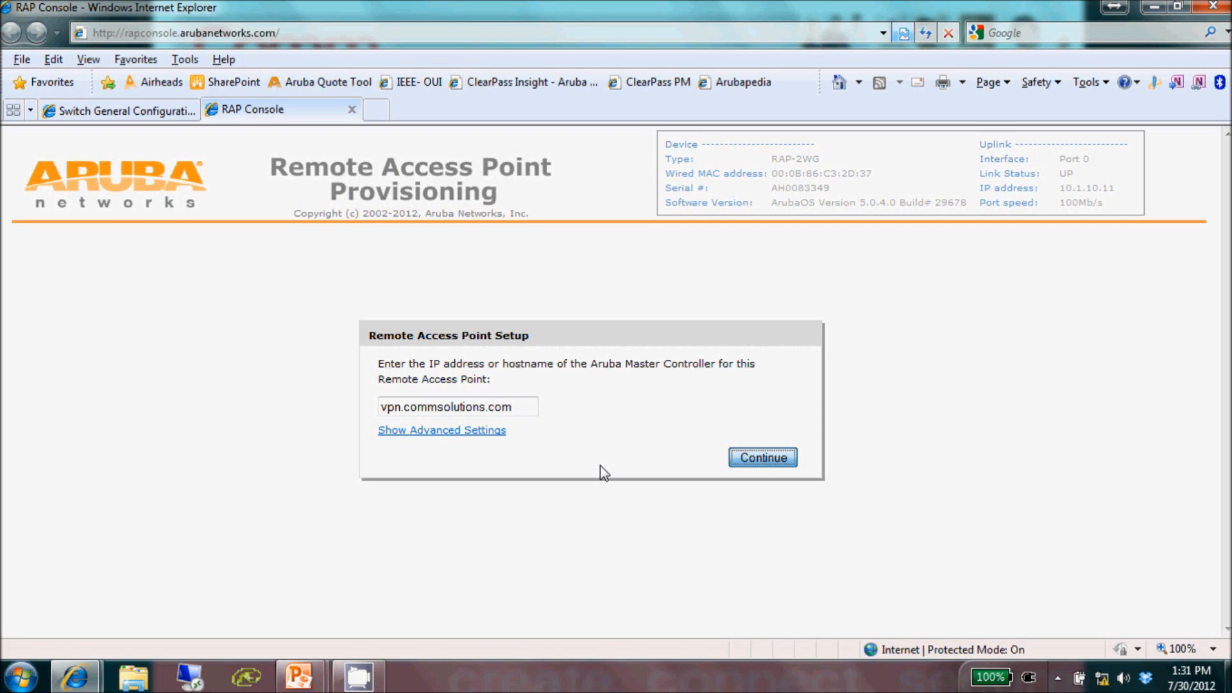
Submit the controller address so uplink, IP, gateway ping and certificate checks pass
click(762, 458)
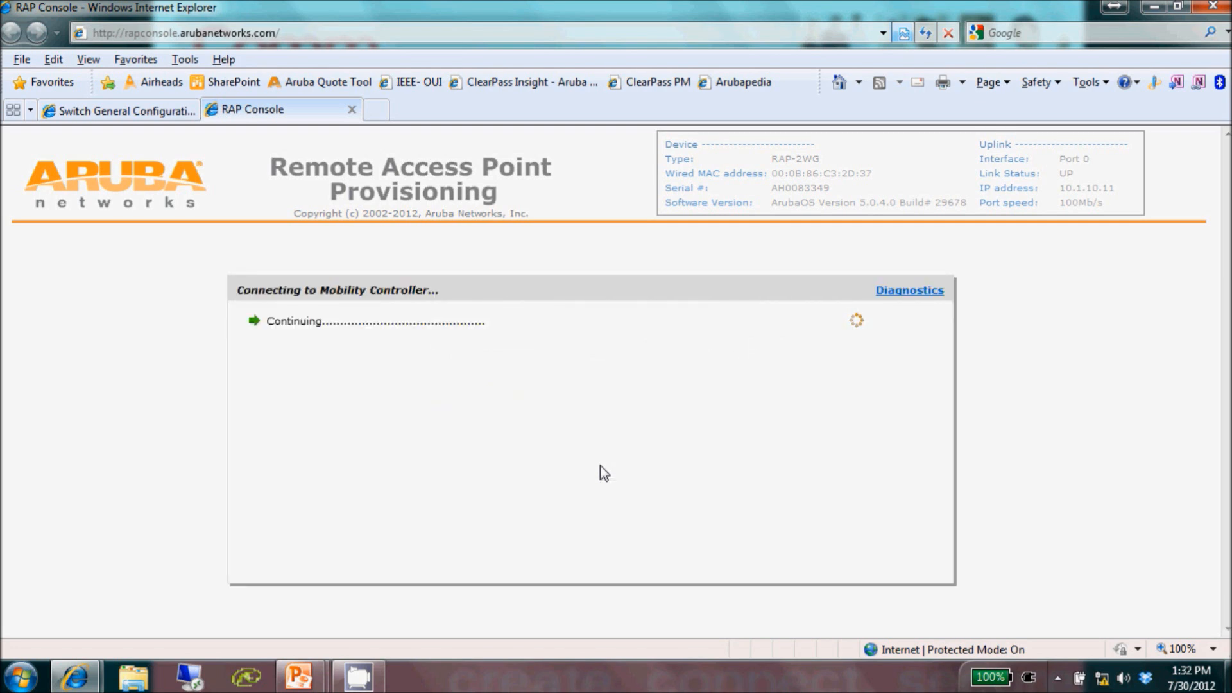
mouse_move(815, 249)
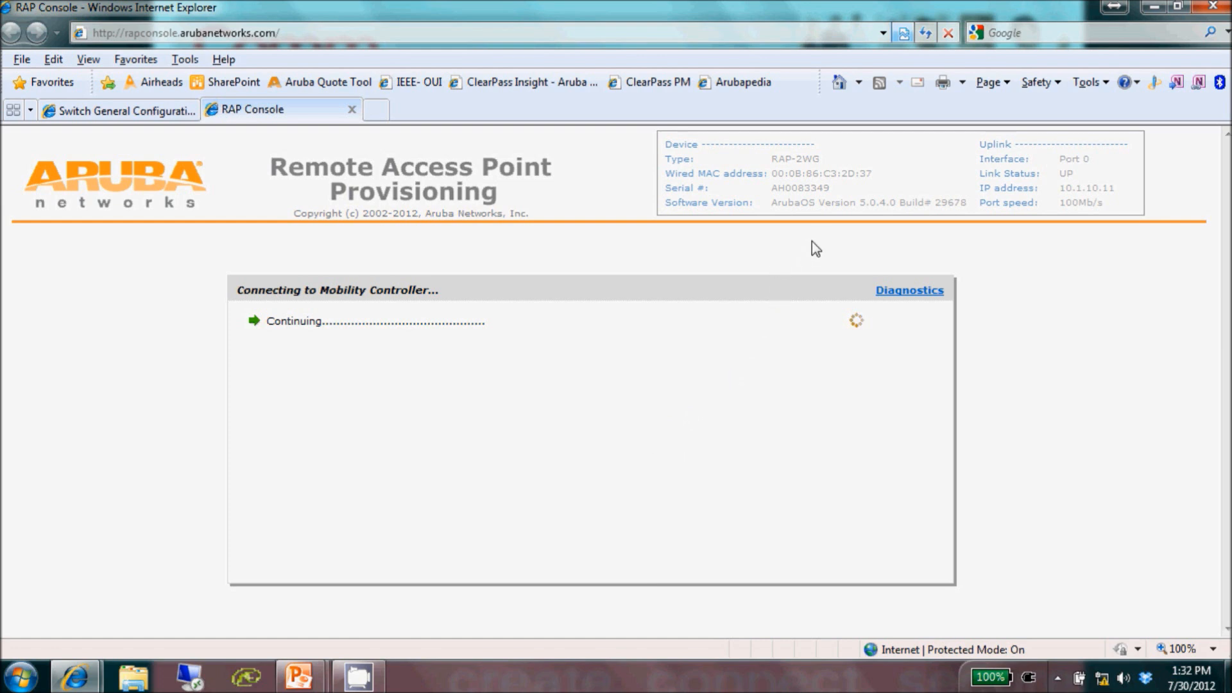
mouse_move(826, 246)
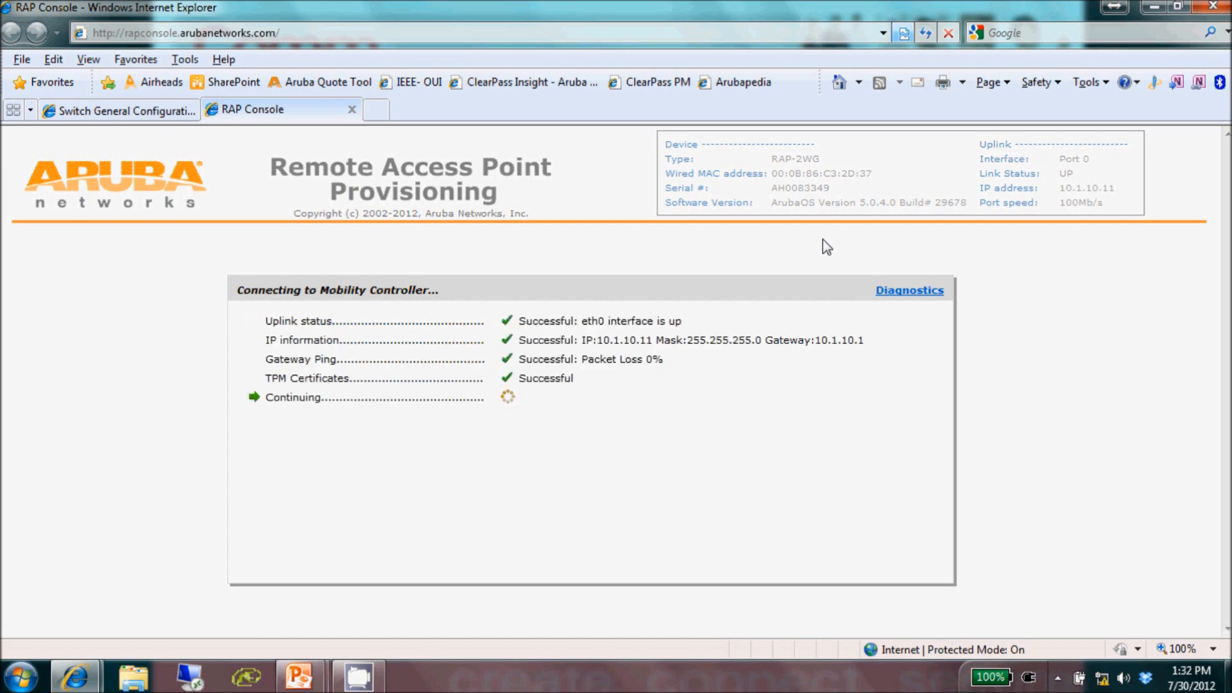
click(118, 109)
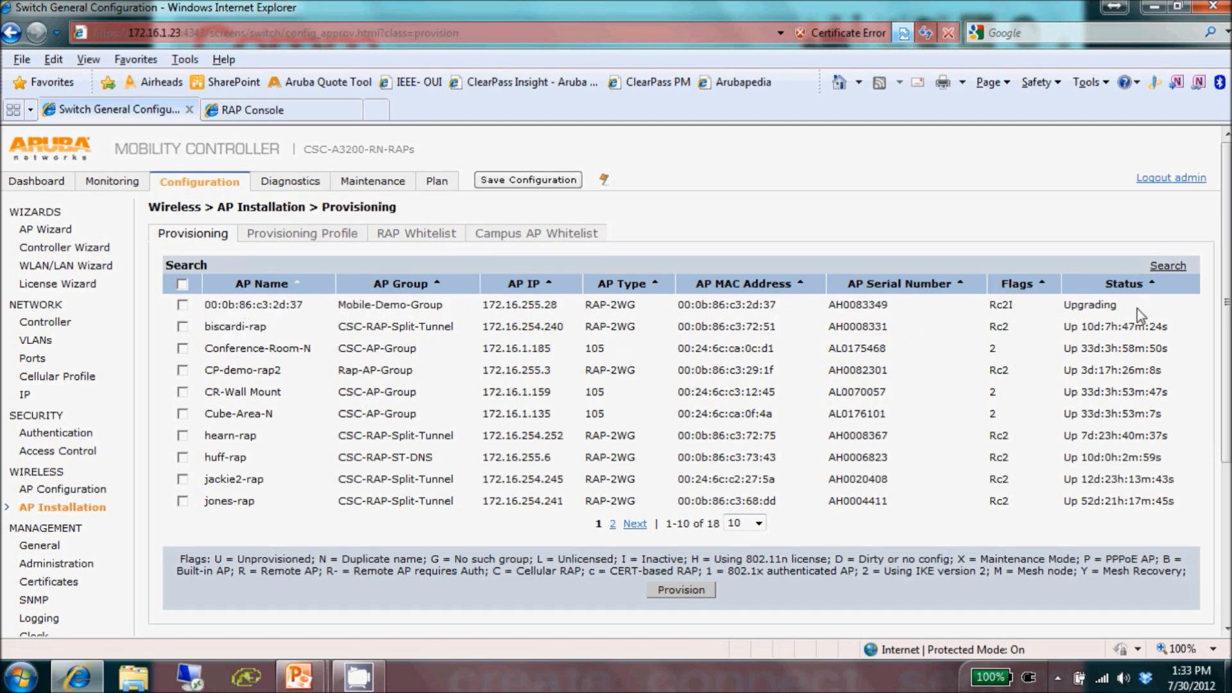
mouse_move(917, 375)
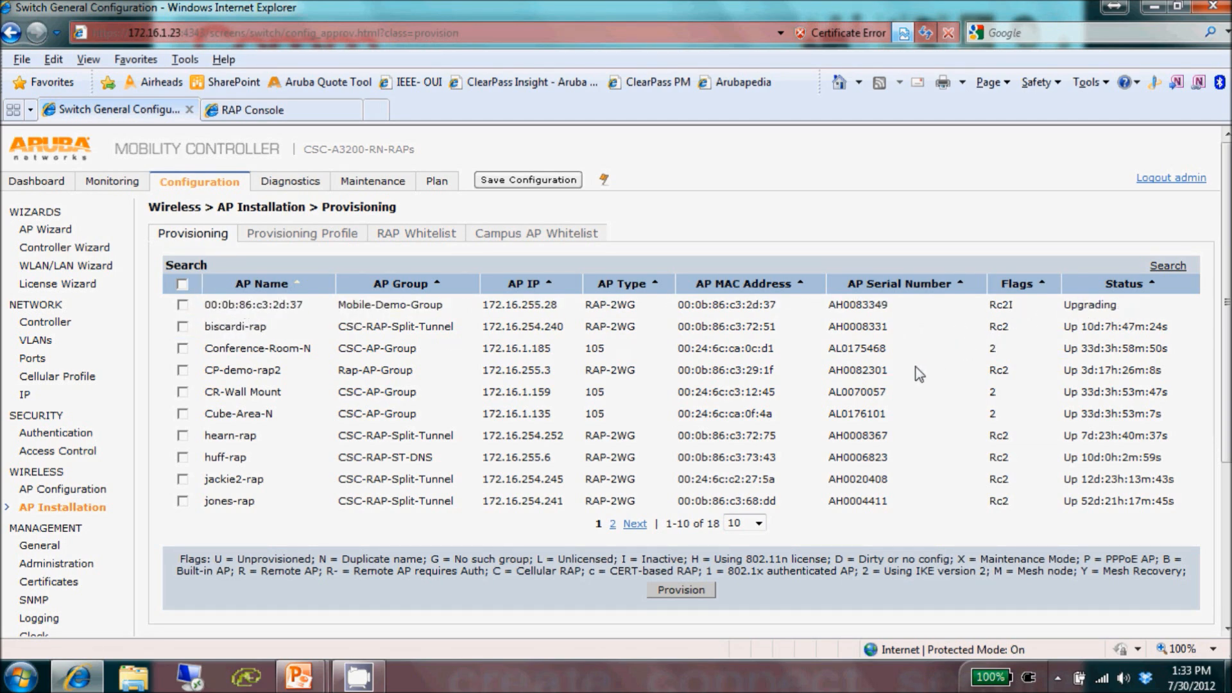
mouse_move(847, 424)
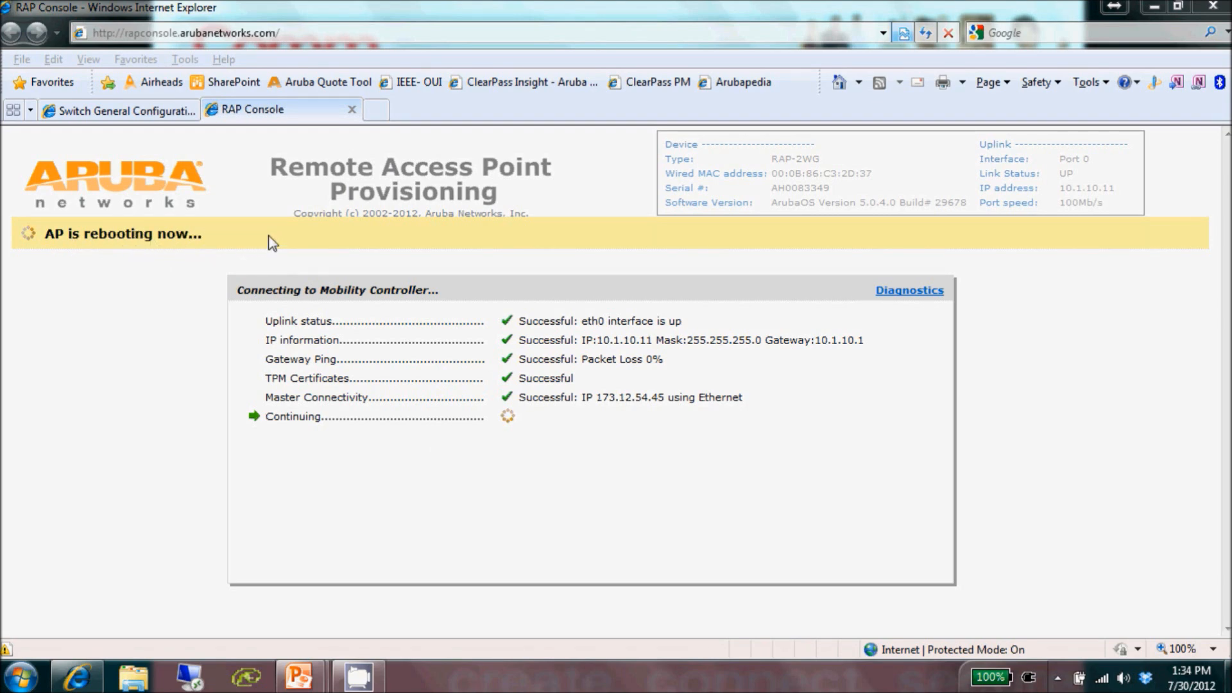
Return to the controller's provisioning list showing RAP 00:0b:86:c3:2d:37
click(118, 109)
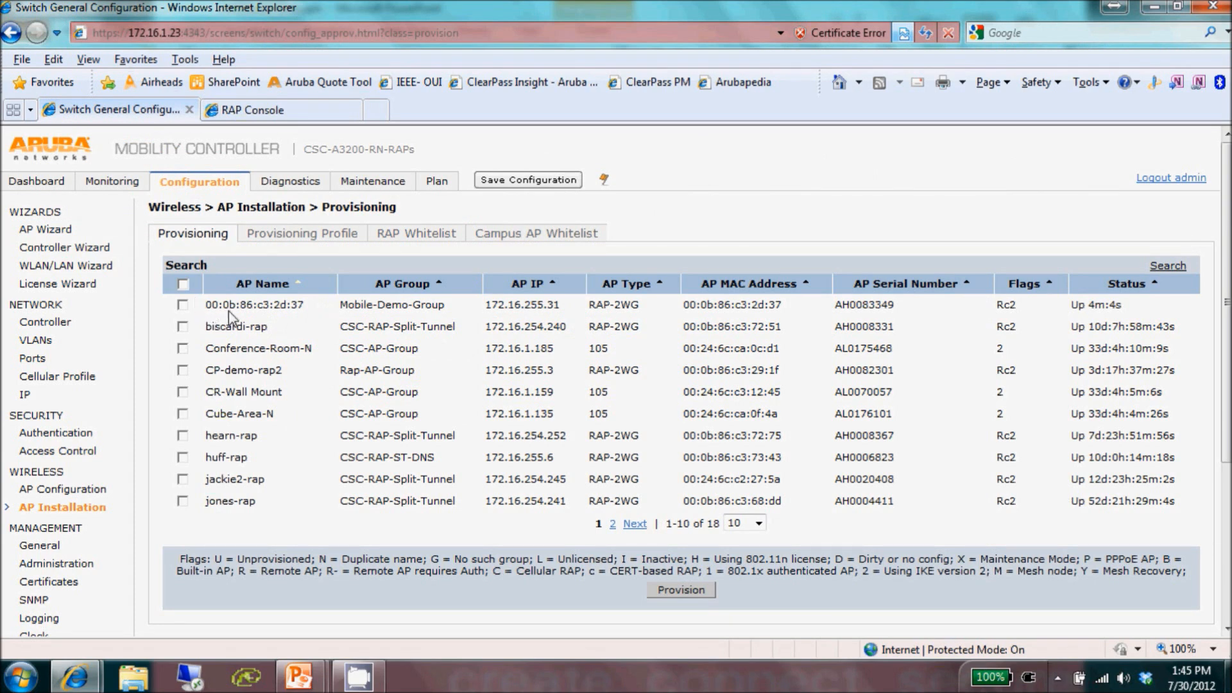
mouse_move(664, 308)
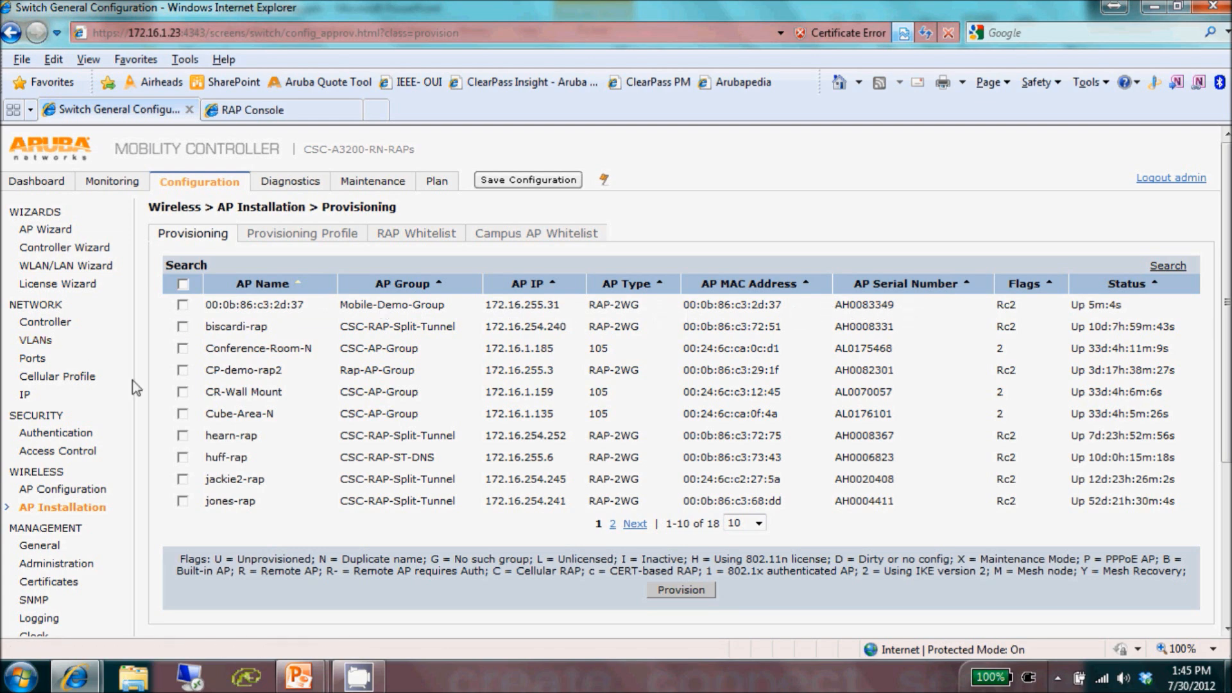
mouse_move(140, 256)
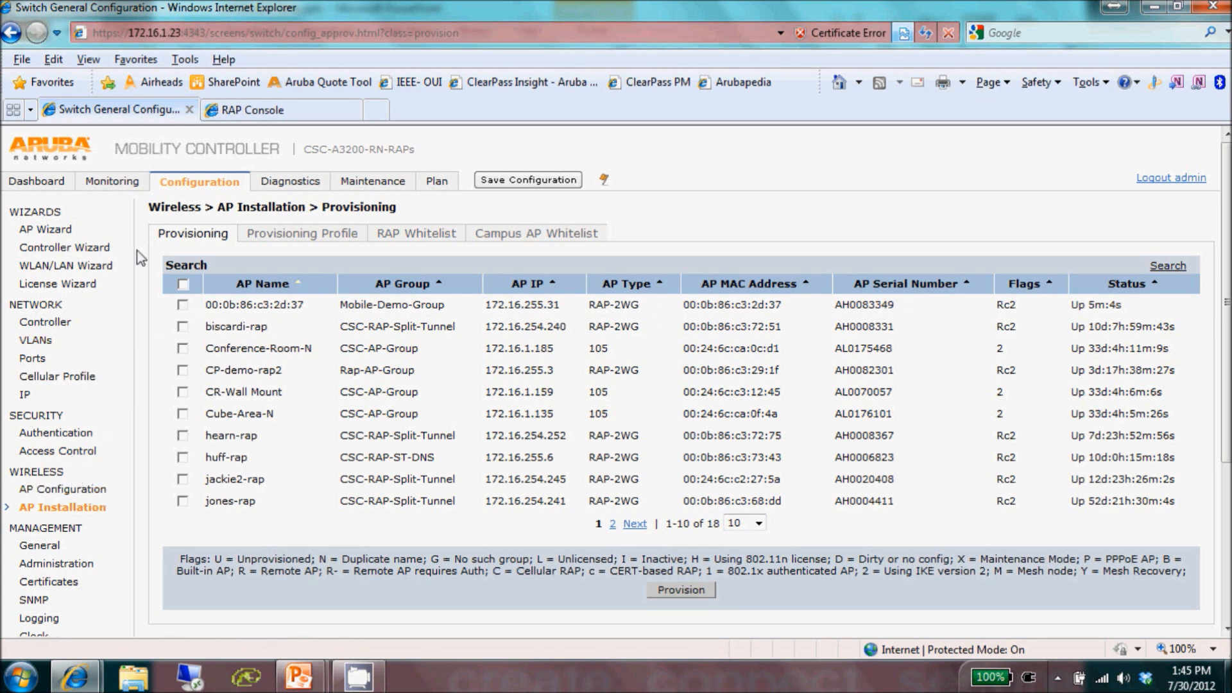
click(253, 109)
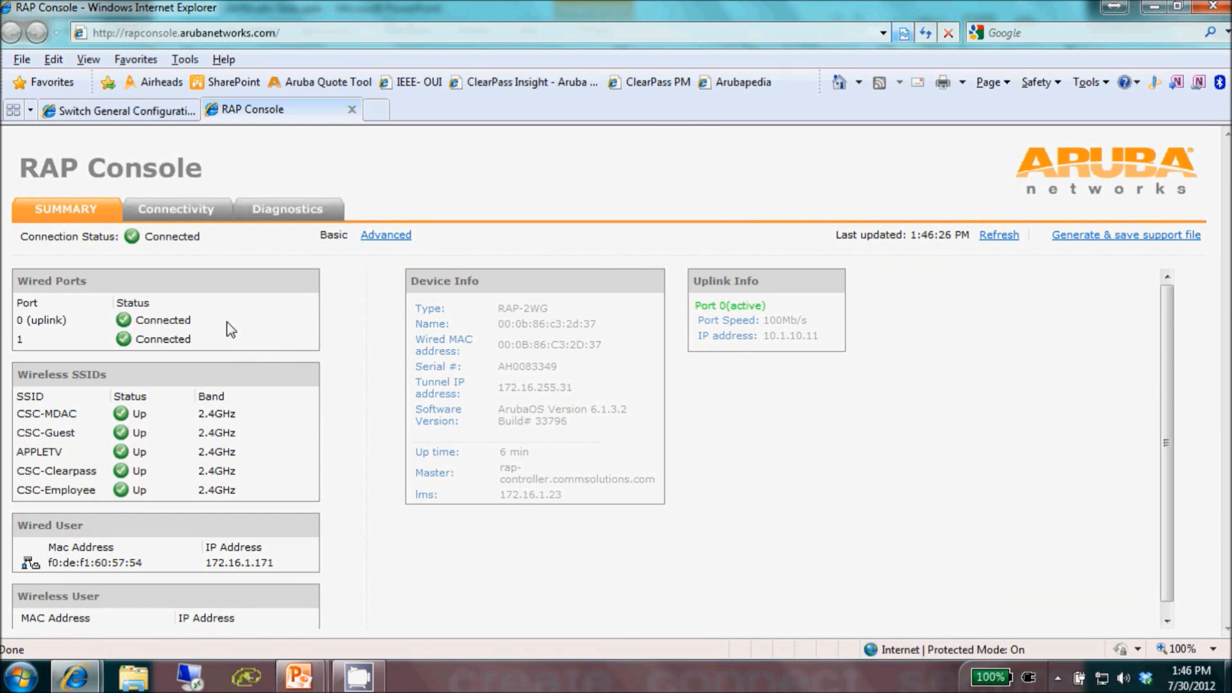
mouse_move(181, 493)
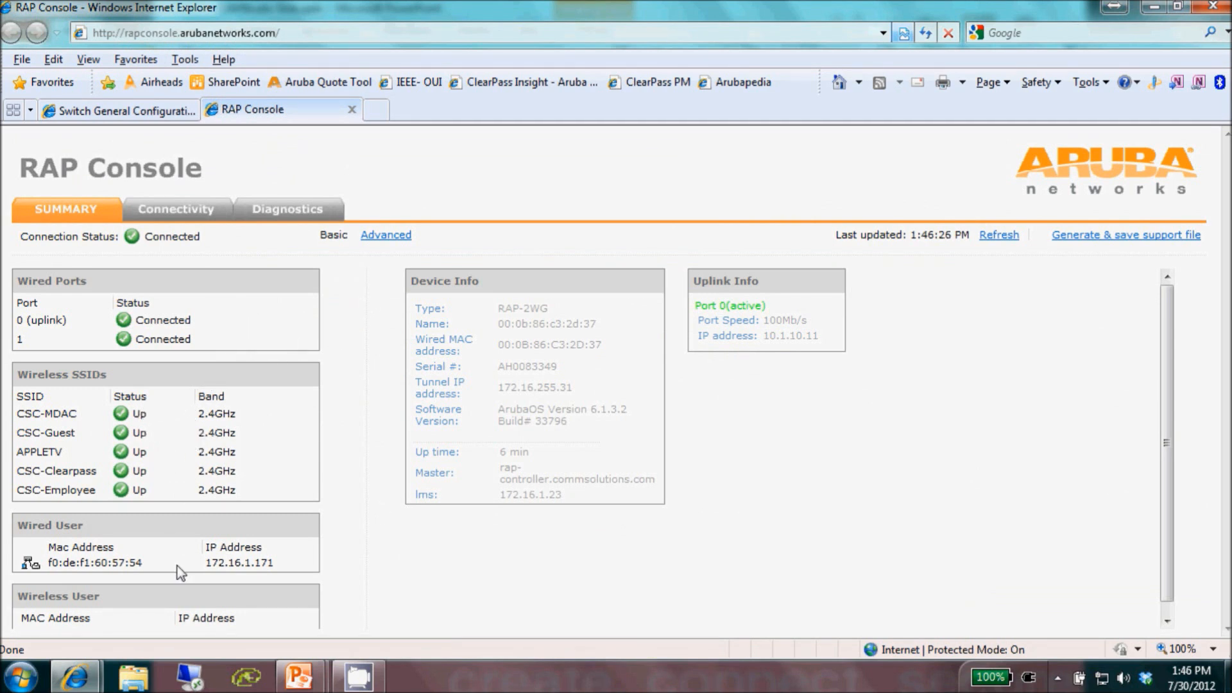
mouse_move(283, 572)
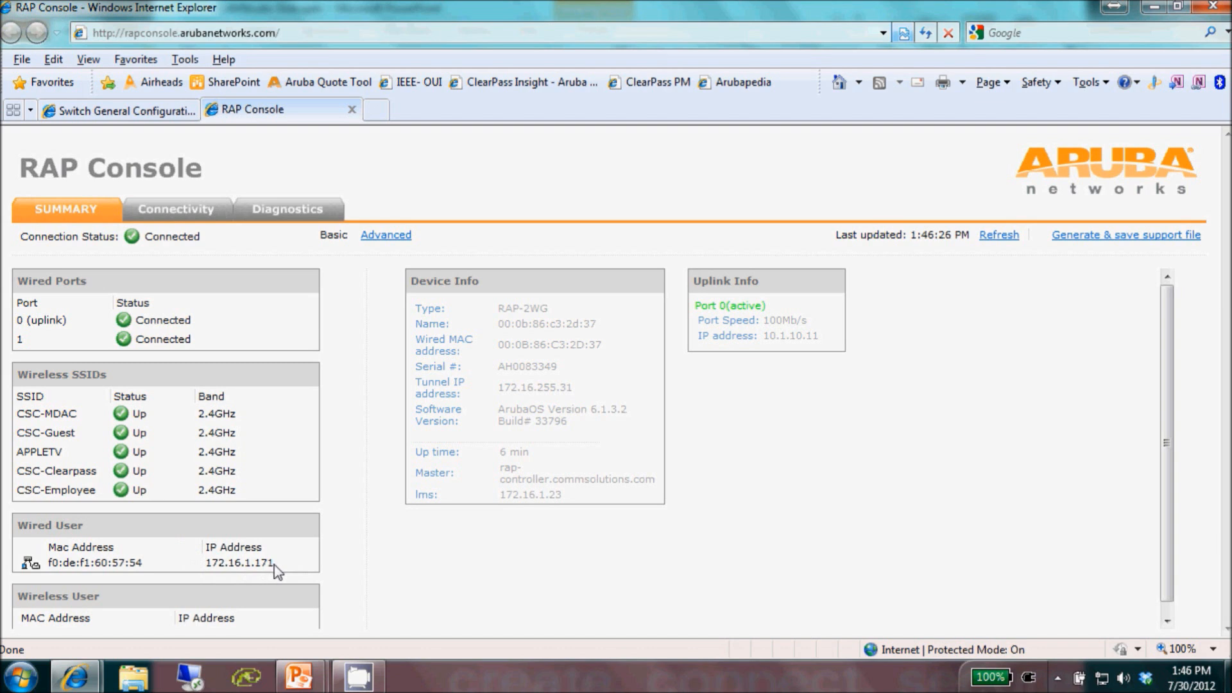
mouse_move(297, 566)
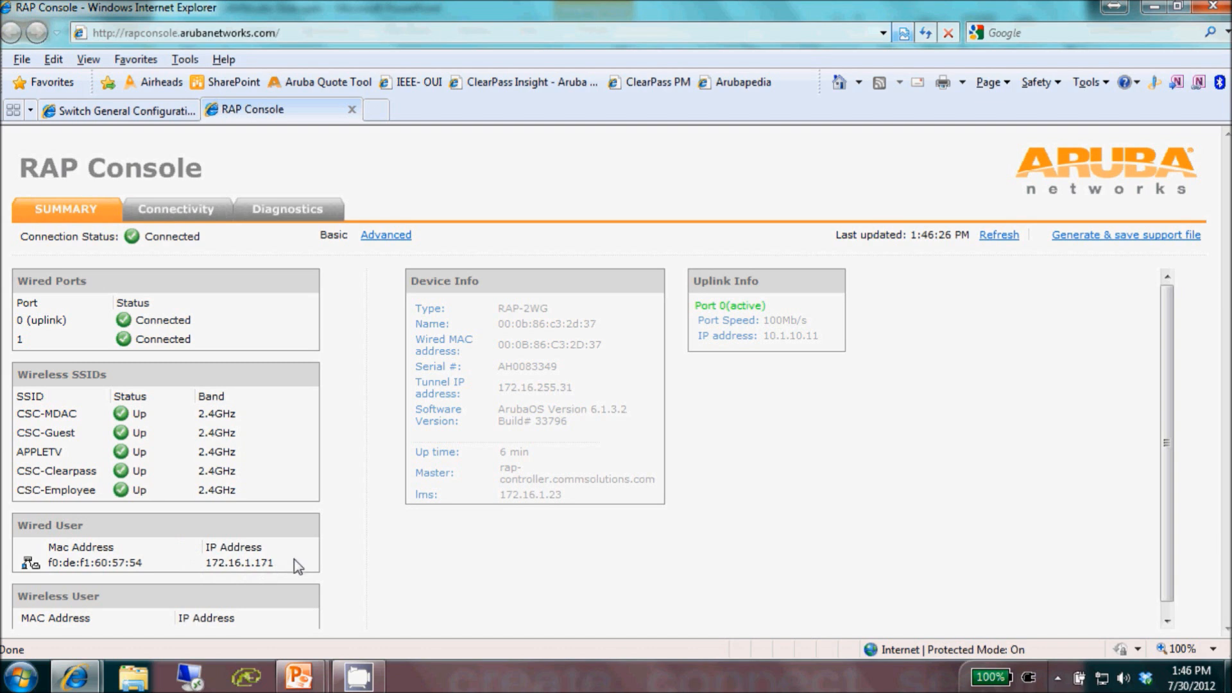
mouse_move(359, 413)
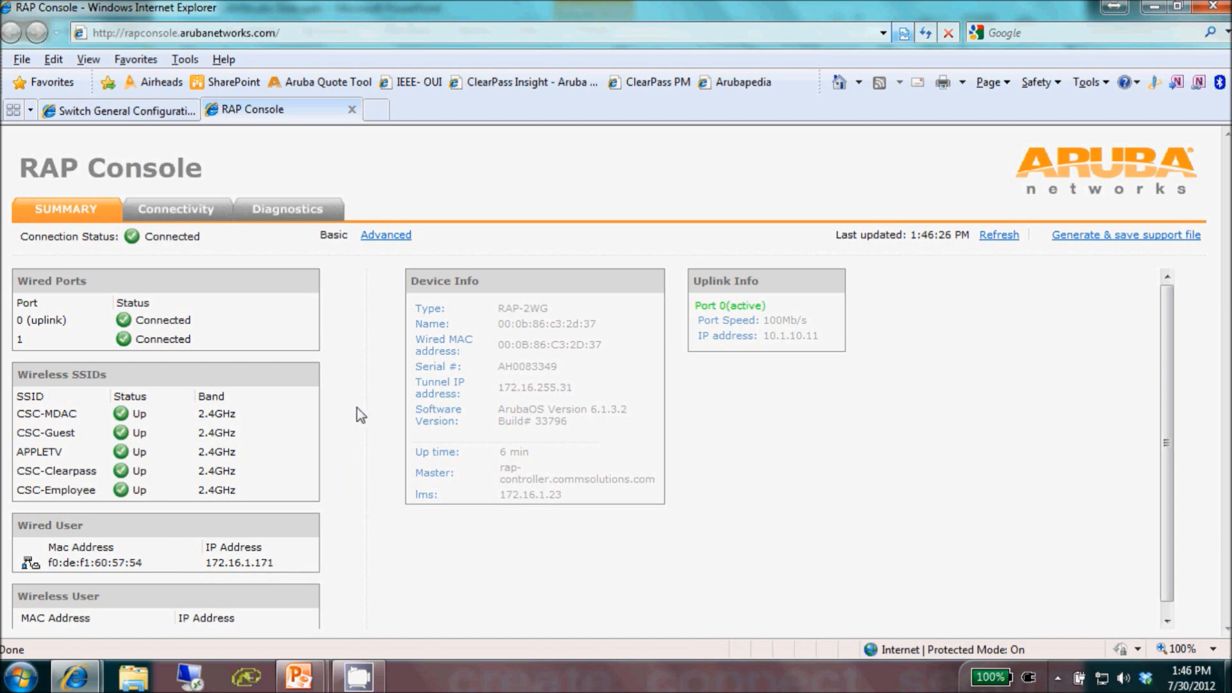
mouse_move(382, 403)
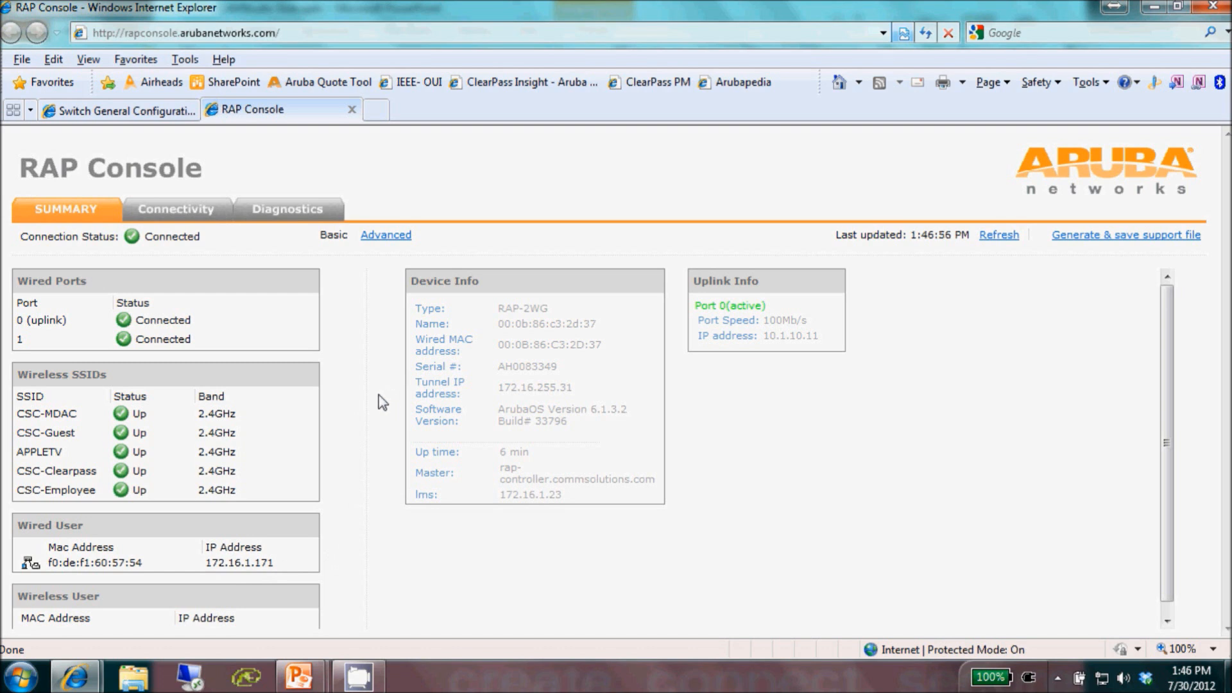
mouse_move(382, 406)
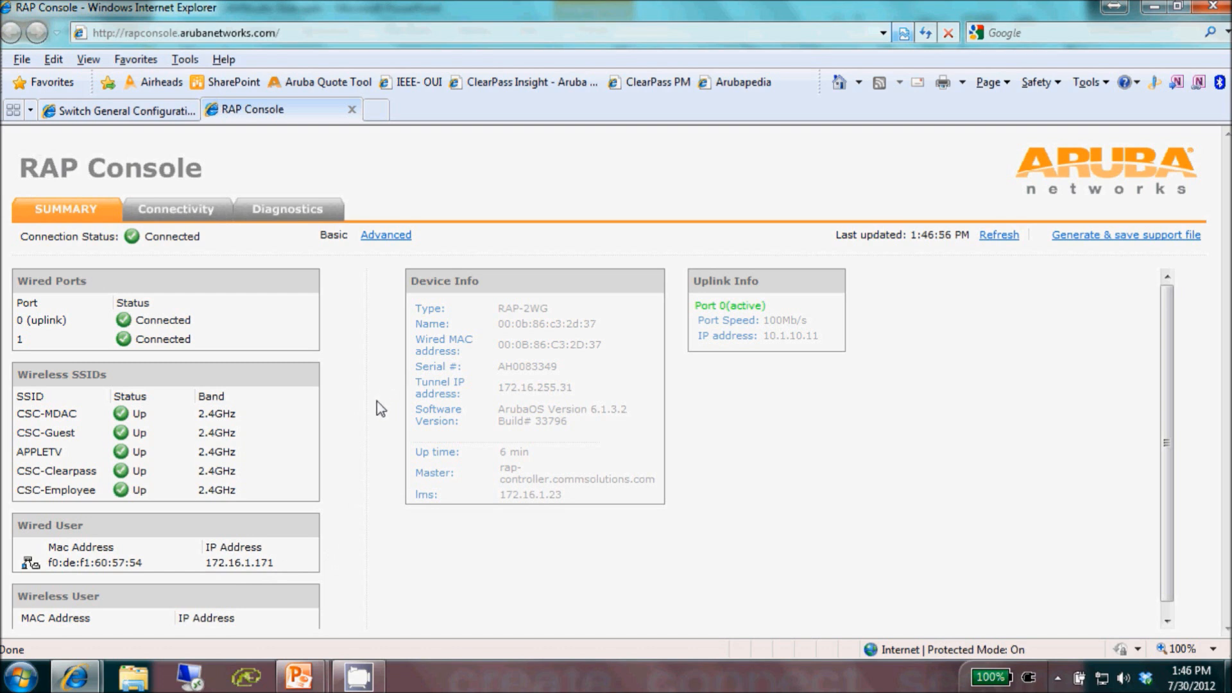